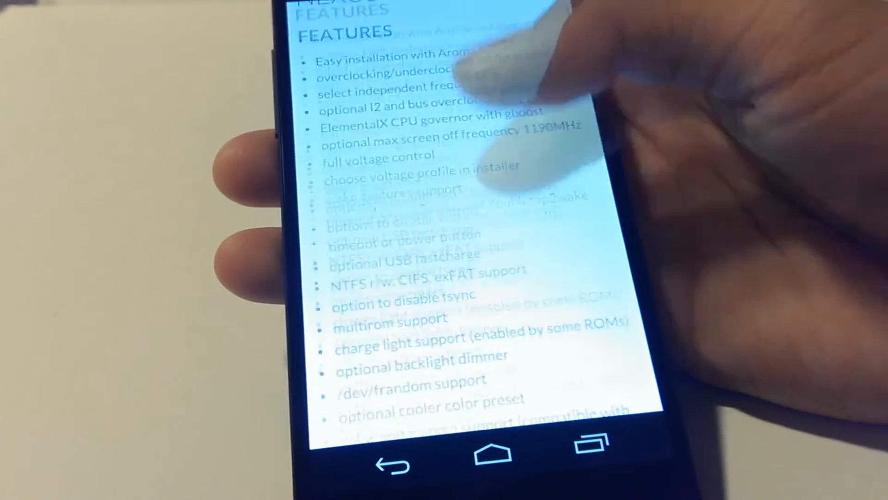
# Step: Scroll down the ElementalX page toward the primary download mirror link
pyautogui.scroll(-3)
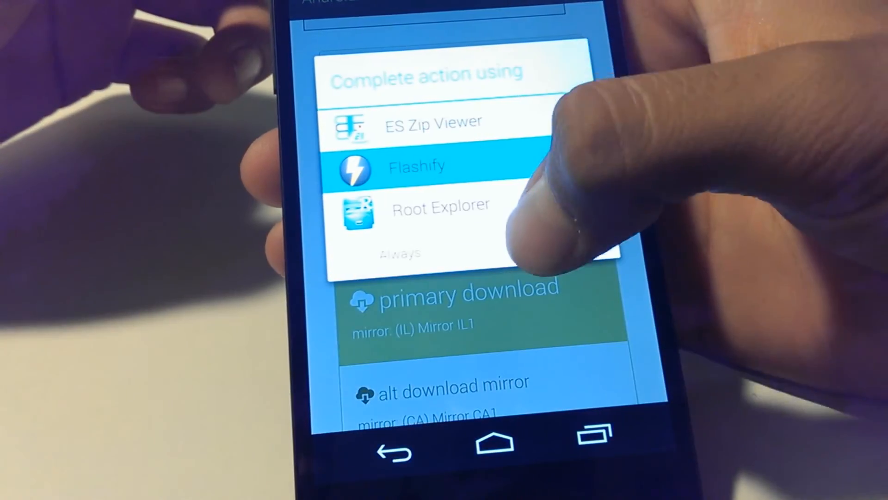
# Step: Hand ElementalX-N5-1.04-express.zip to Flashify and confirm 'Yup' to queue its flash in recovery
pyautogui.click(414, 166)
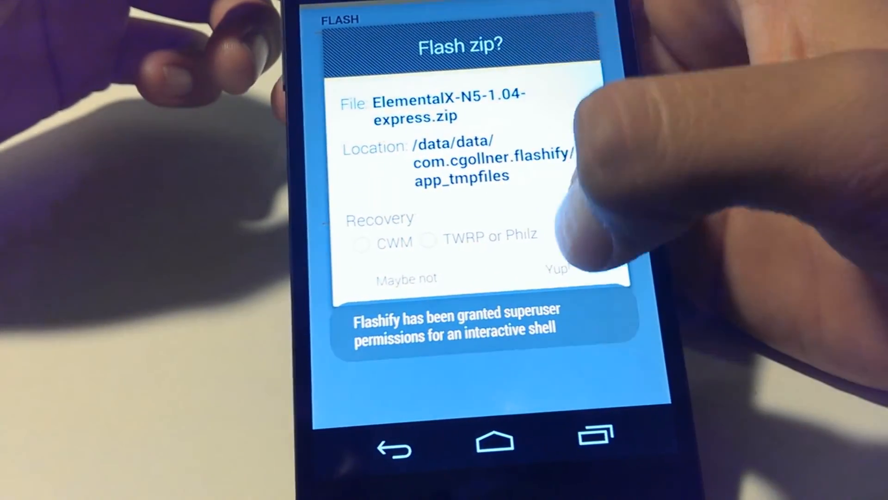
pyautogui.click(560, 266)
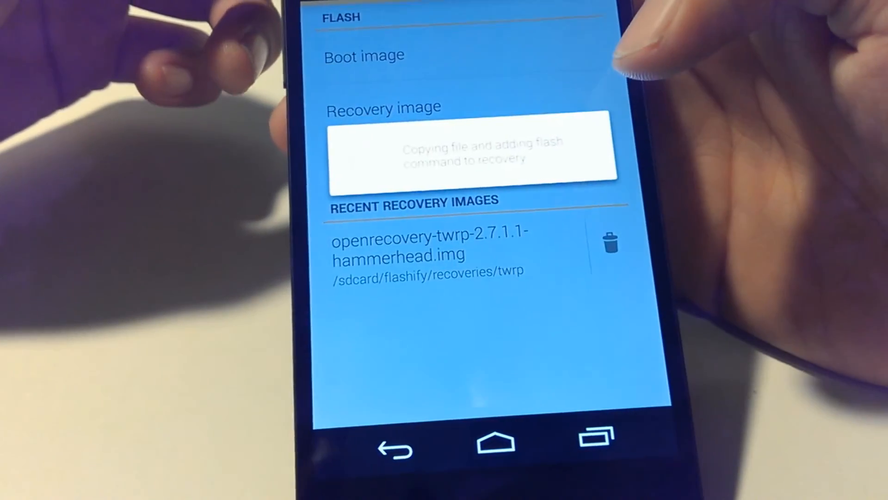